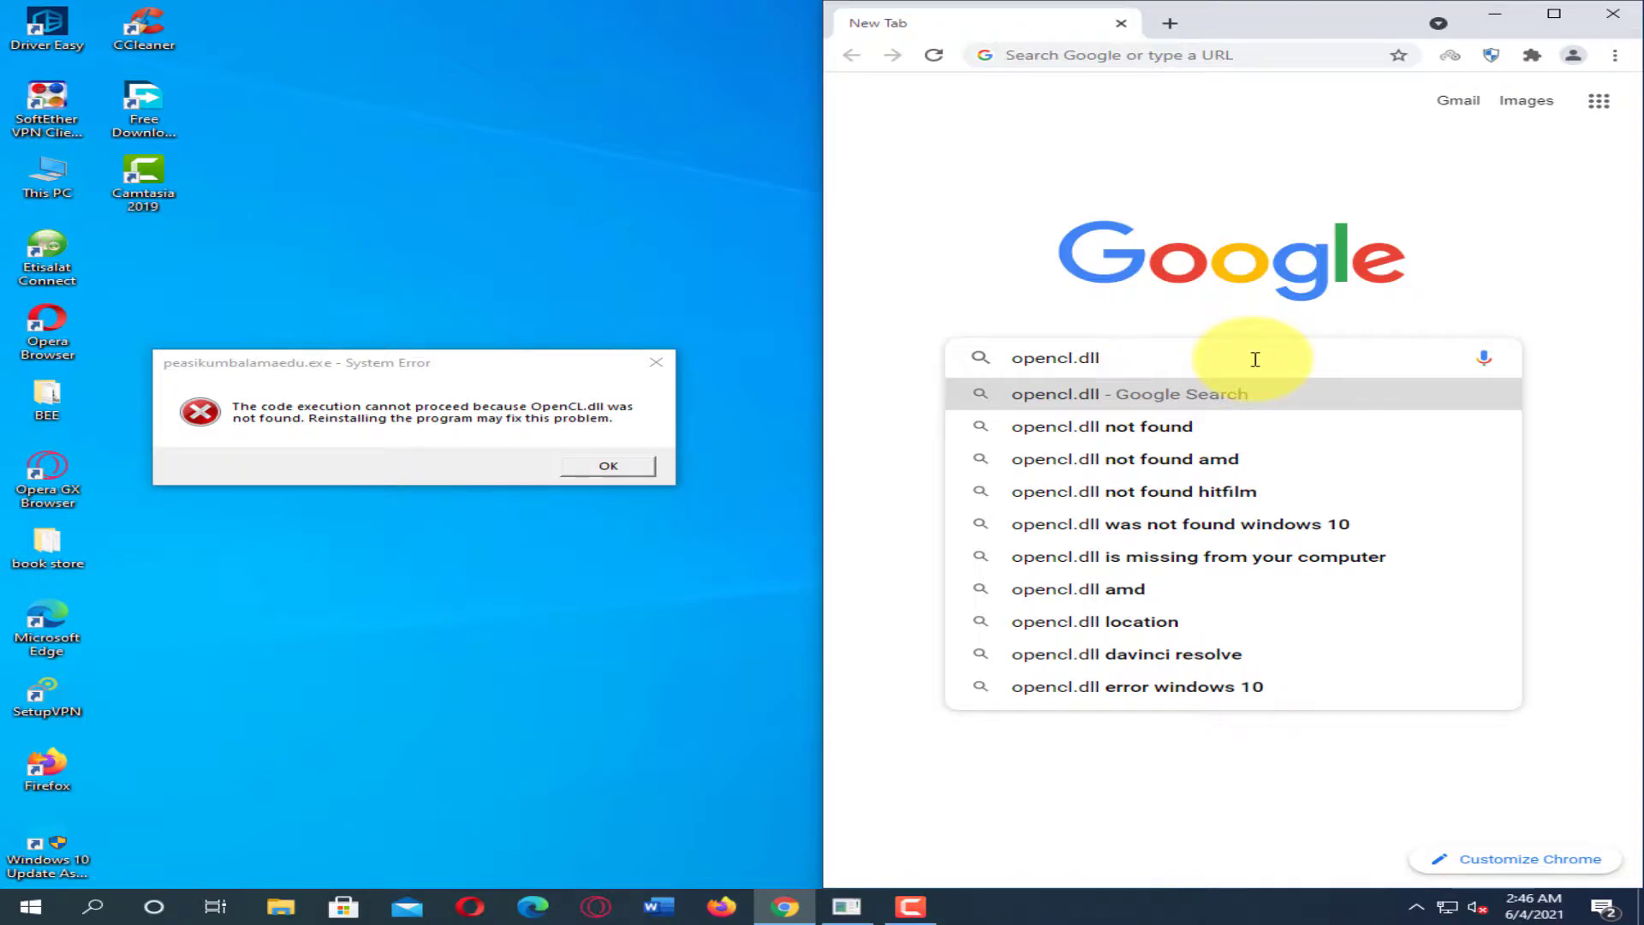
- Search for opencl.dll and choose the DLL-files.com download result
{"action": "key", "text": "Return"}
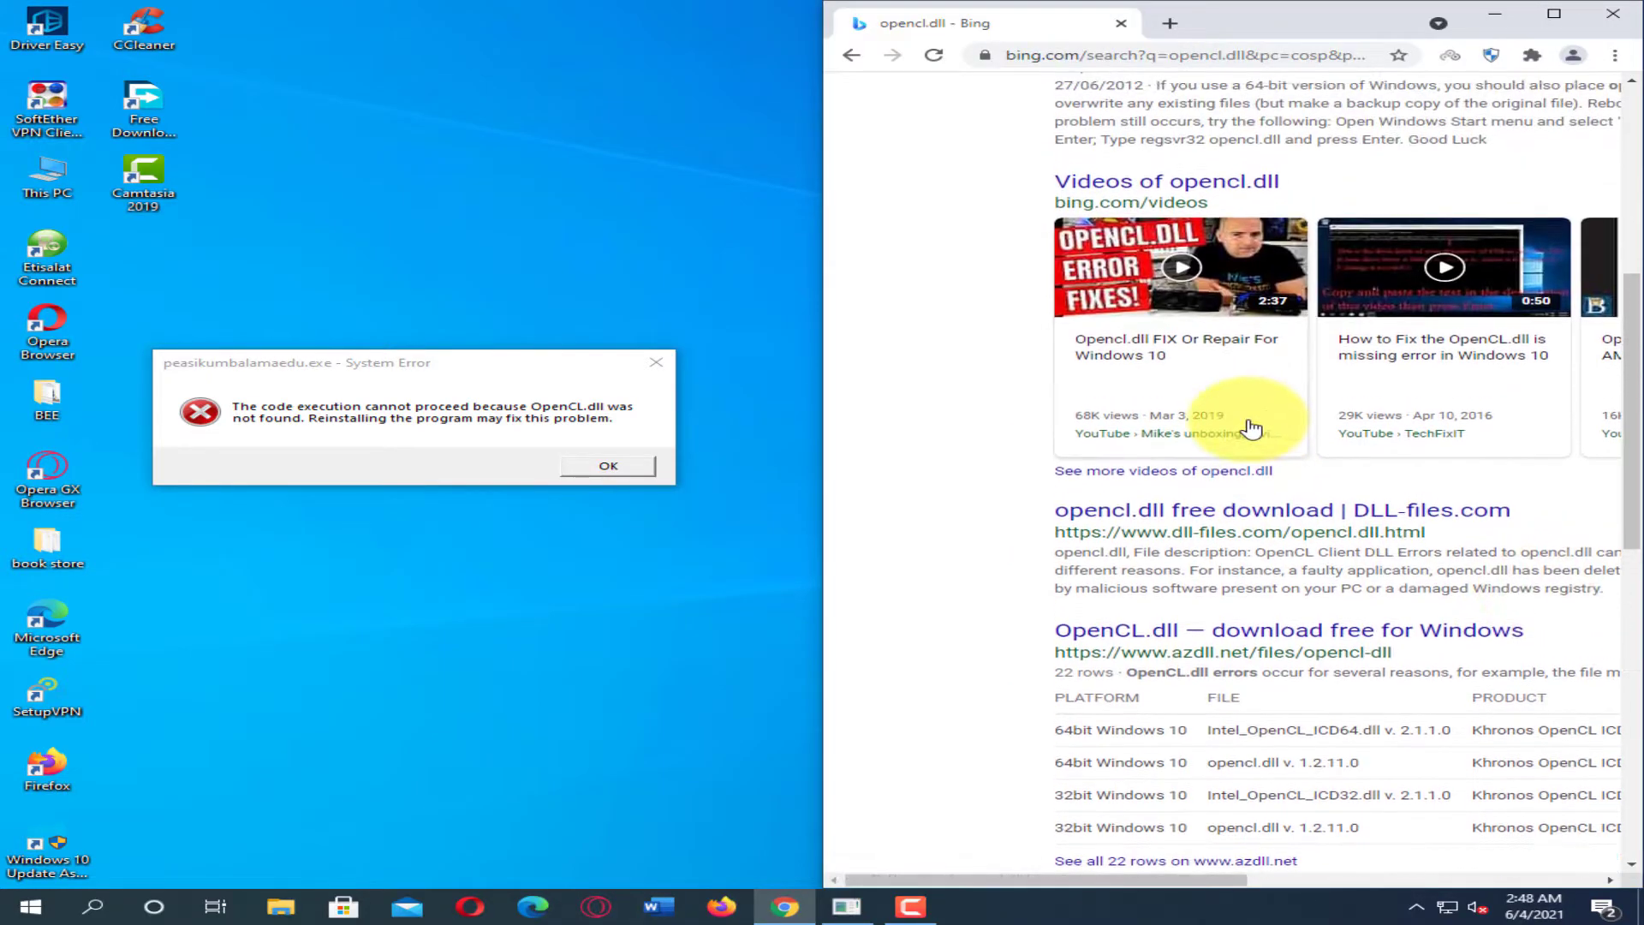
{"action": "mouse_move", "coordinate": [1337, 510]}
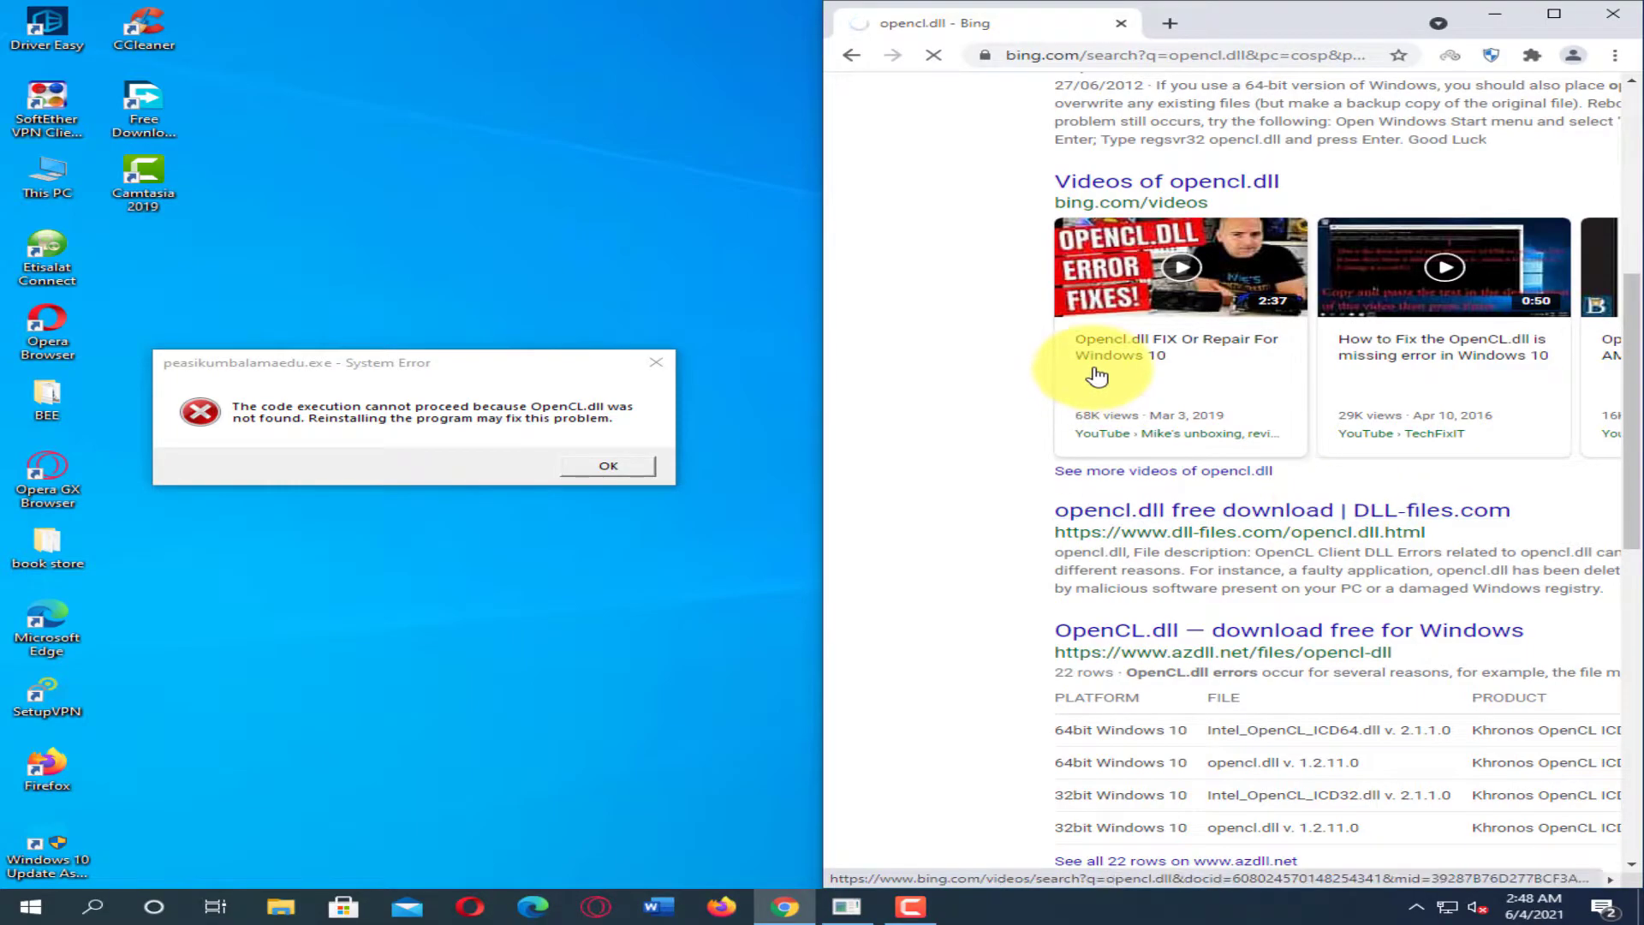
{"action": "left_click", "coordinate": [1257, 510]}
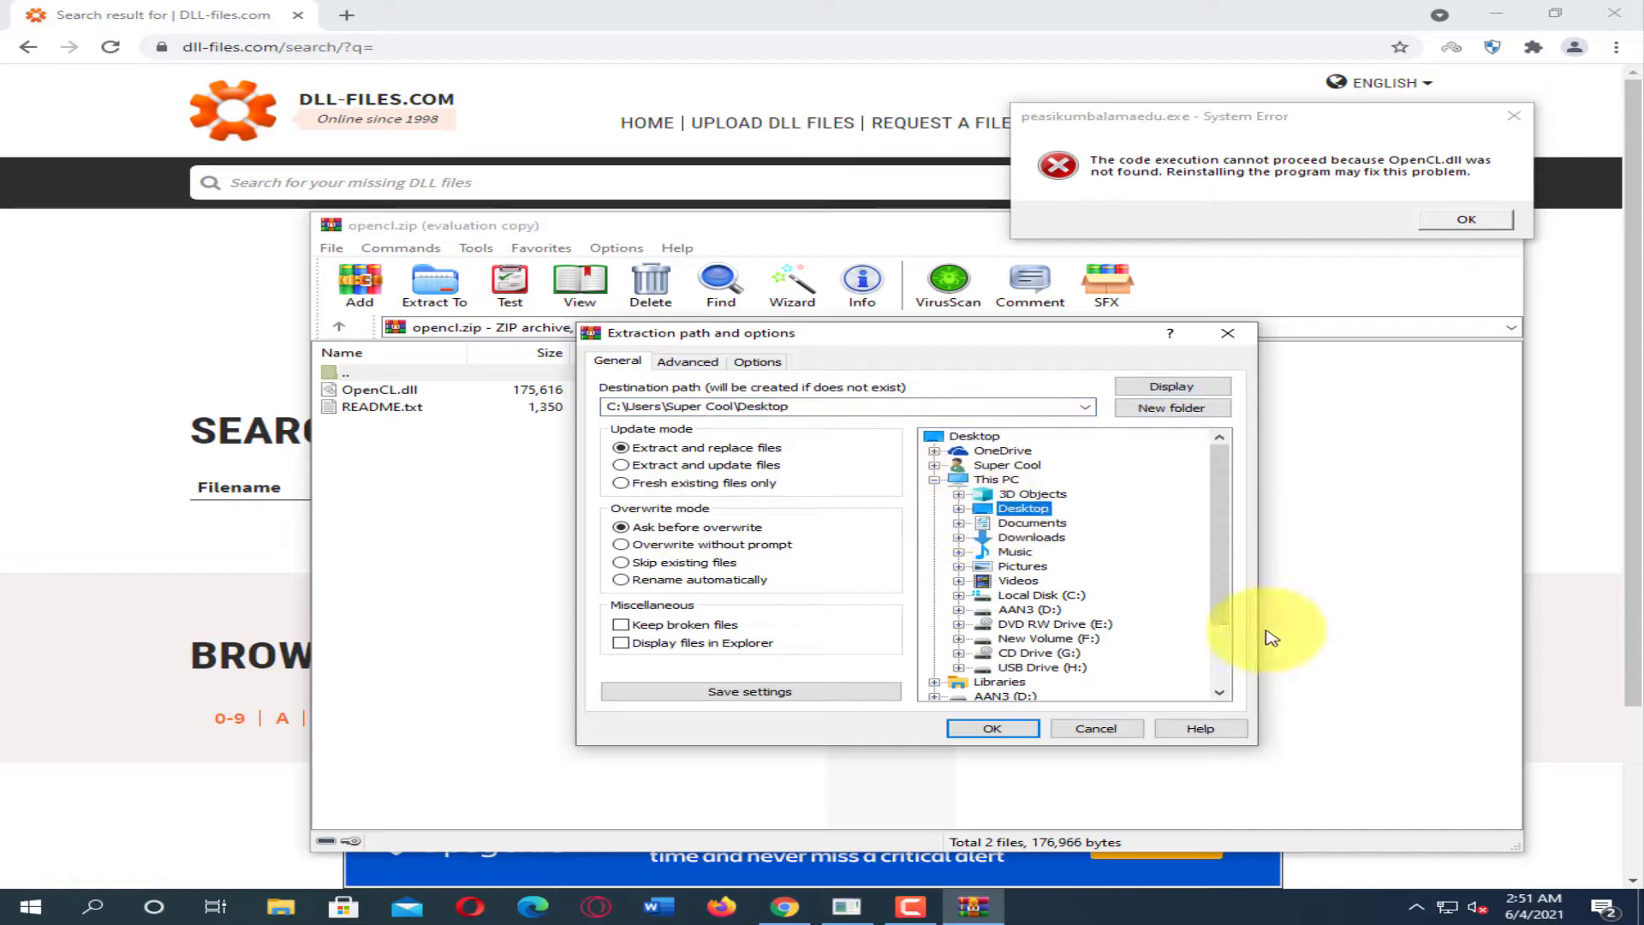
- Extract OpenCL.dll and README from opencl.zip onto the Desktop
{"action": "left_click", "coordinate": [990, 728]}
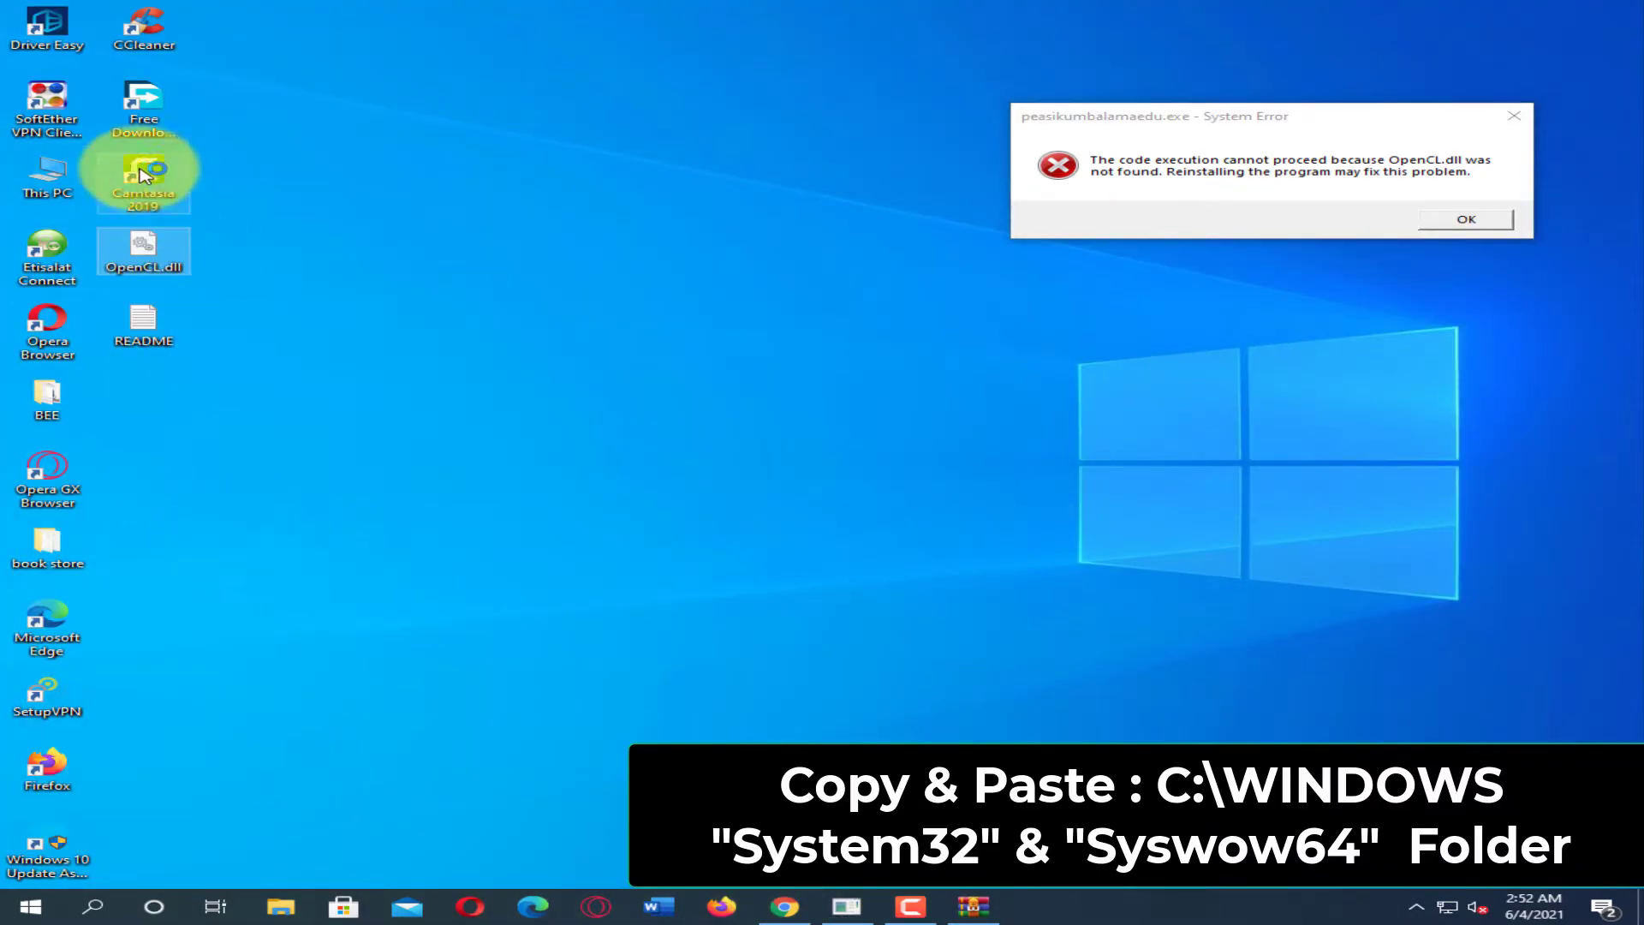
{"action": "mouse_move", "coordinate": [47, 167]}
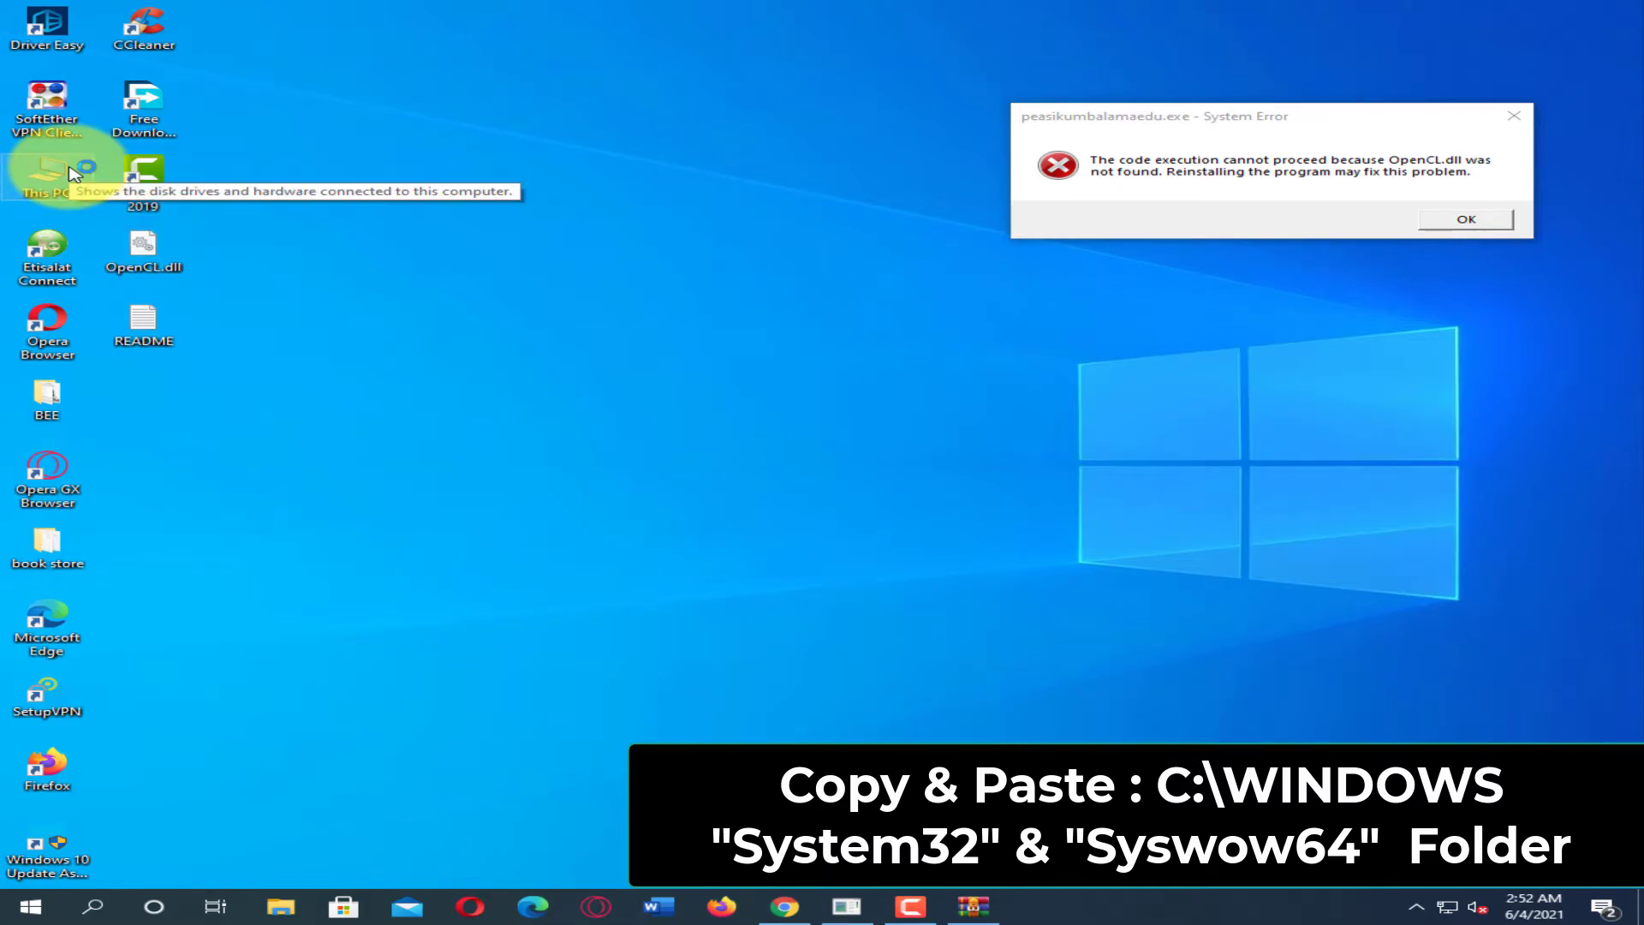
- Navigate from This PC through Local Disk (C:) and Windows into System32
{"action": "double_click", "coordinate": [46, 173]}
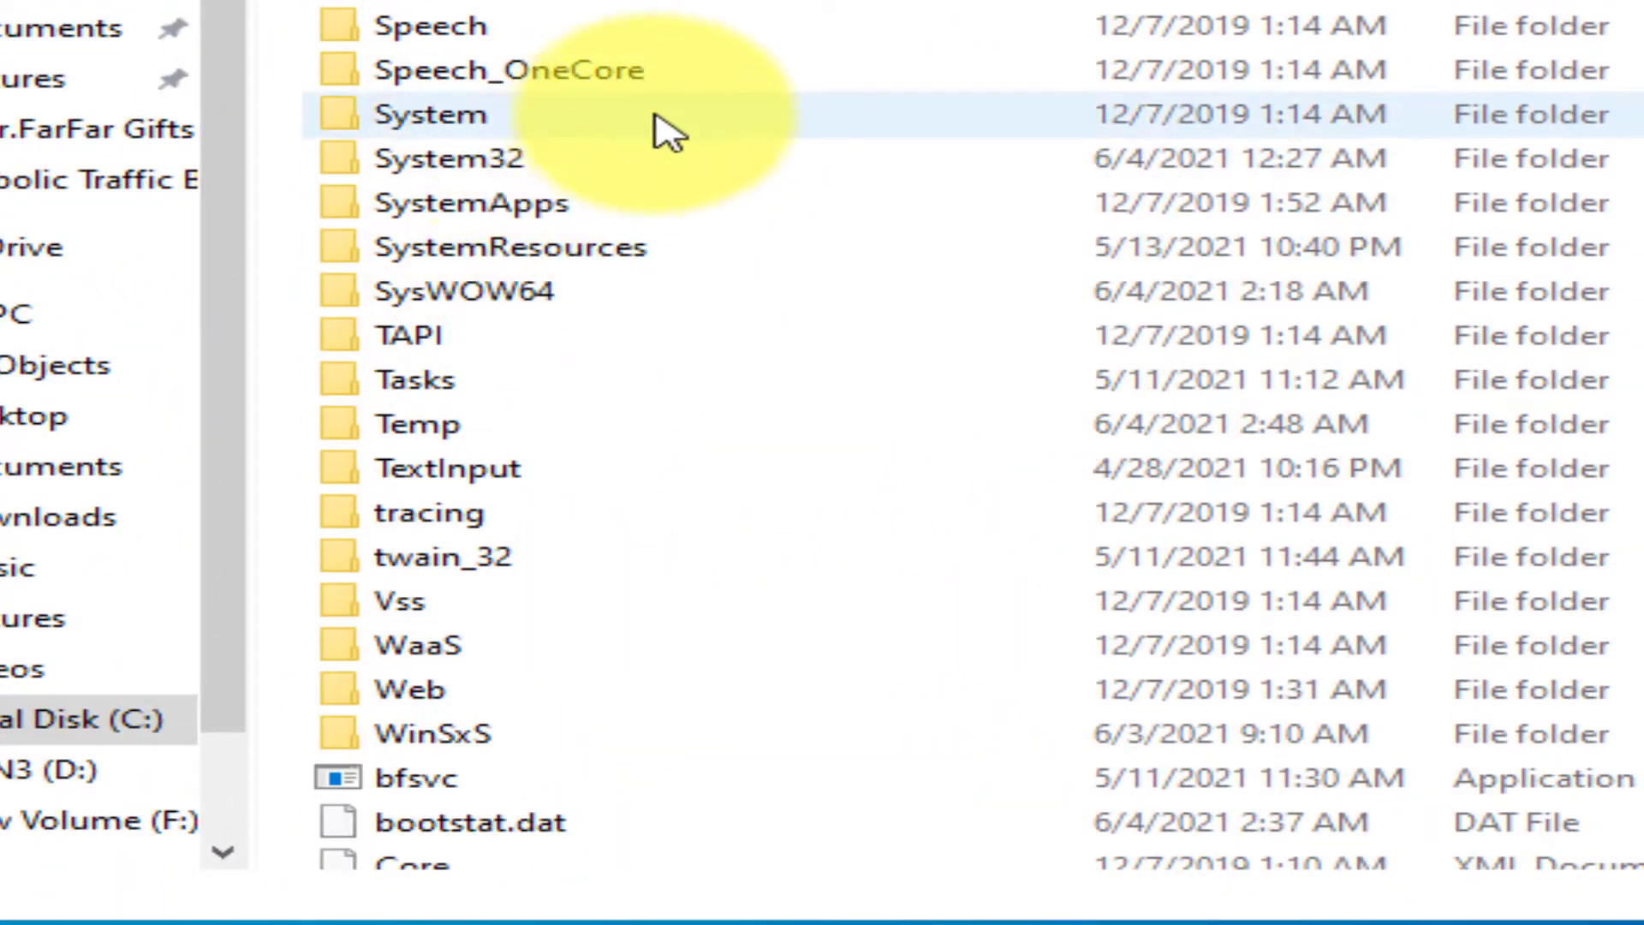
{"action": "double_click", "coordinate": [451, 158]}
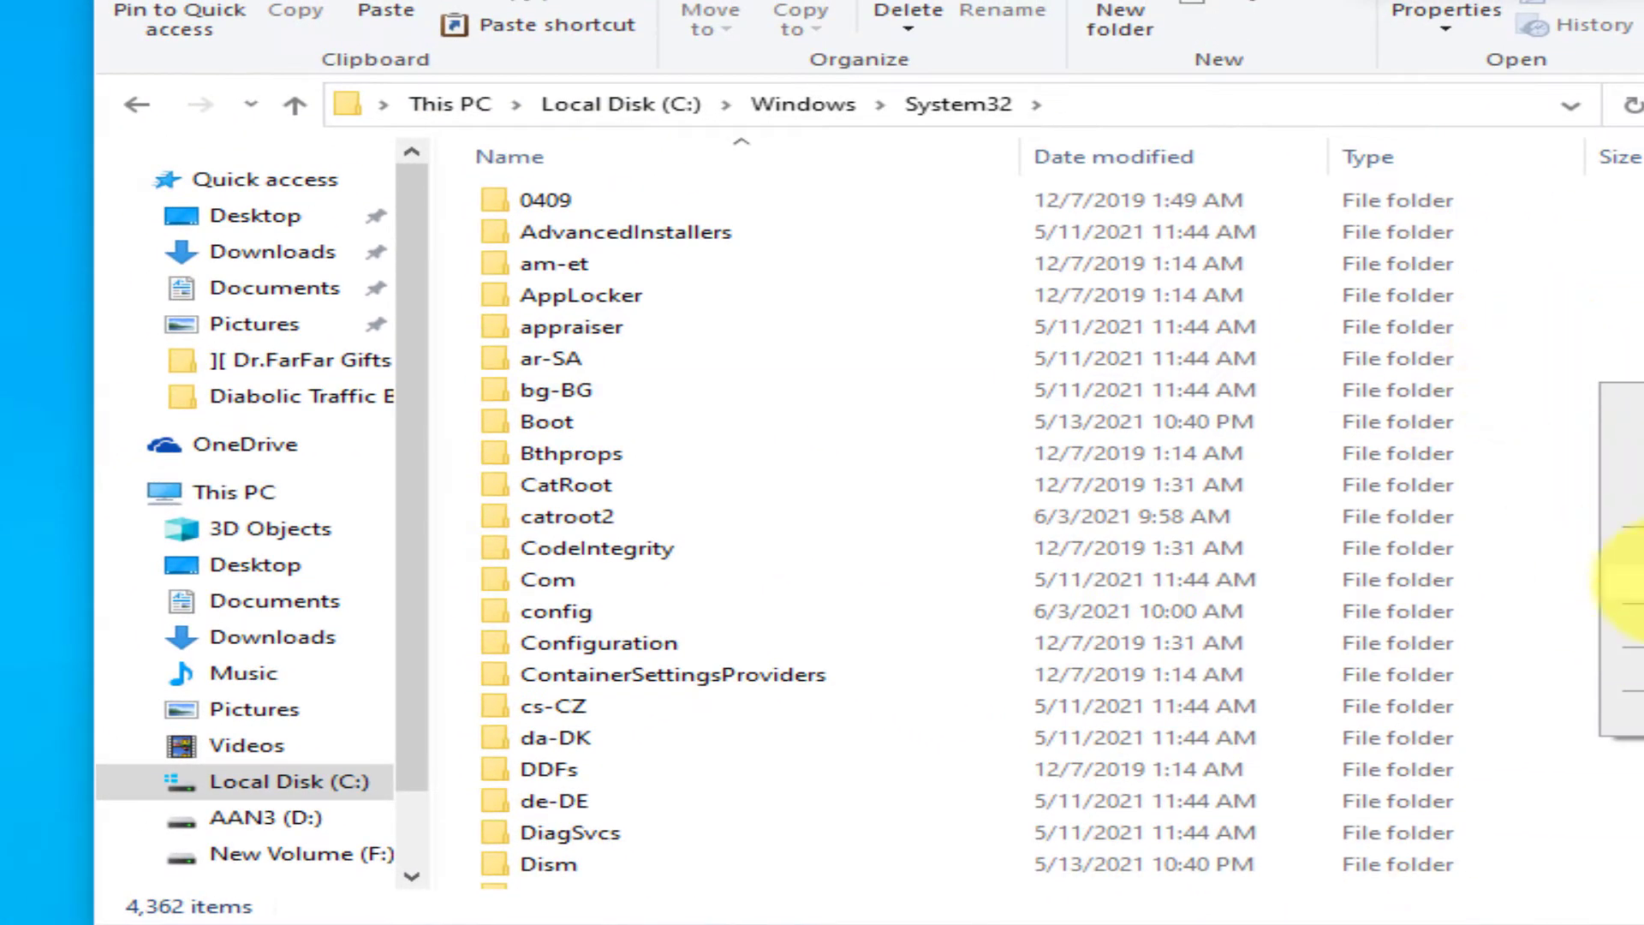